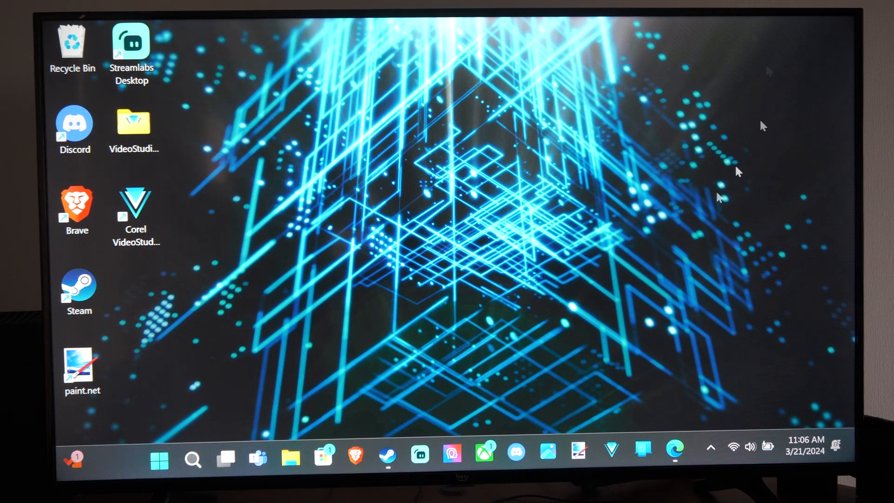
mouse_move(422, 171)
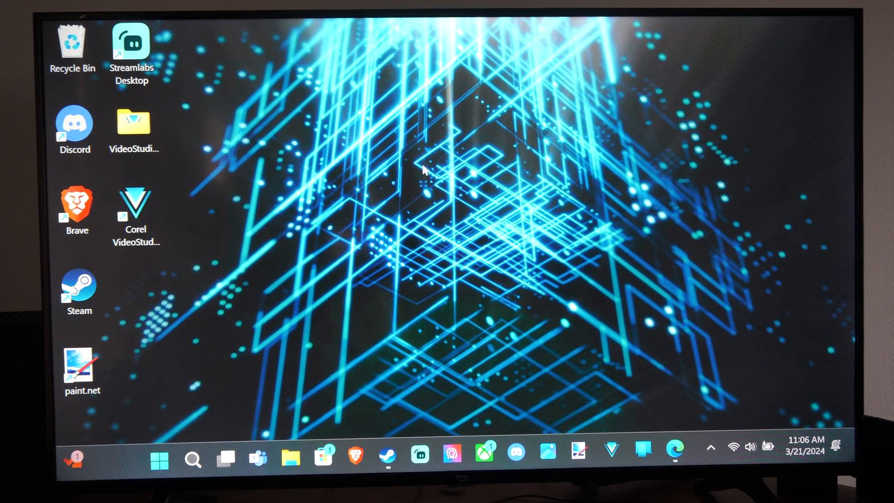
mouse_move(357, 162)
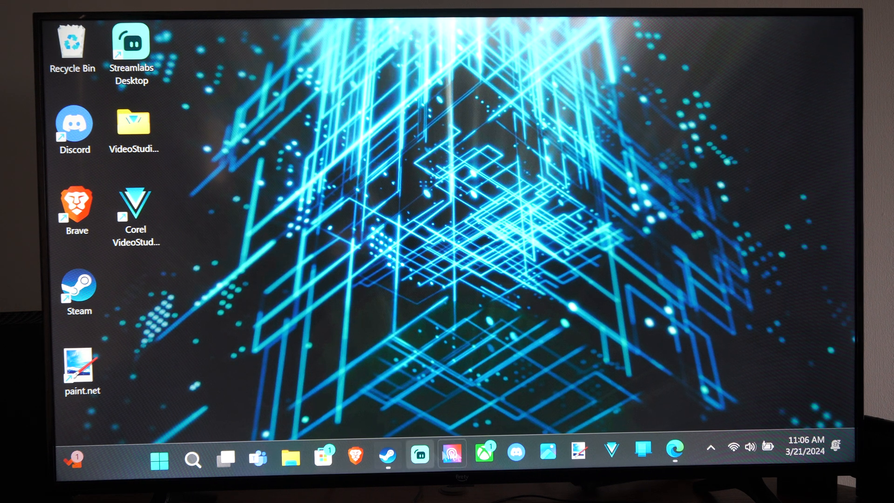
mouse_move(676, 452)
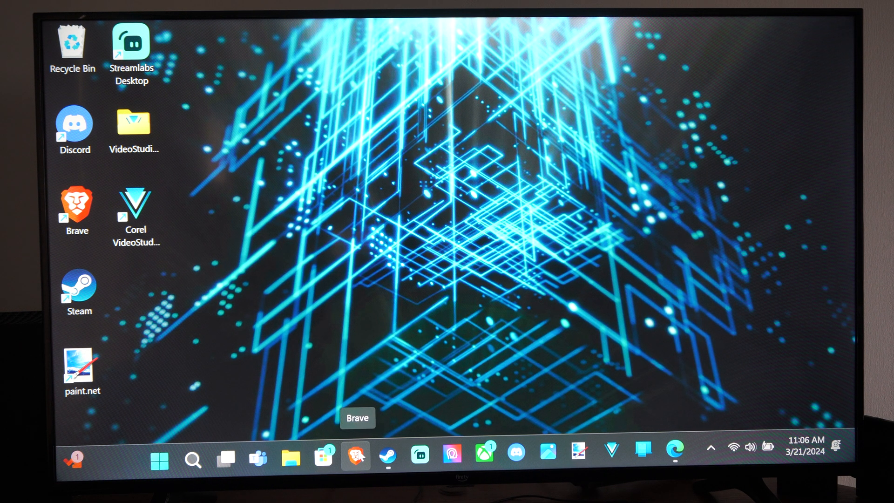
mouse_move(314, 245)
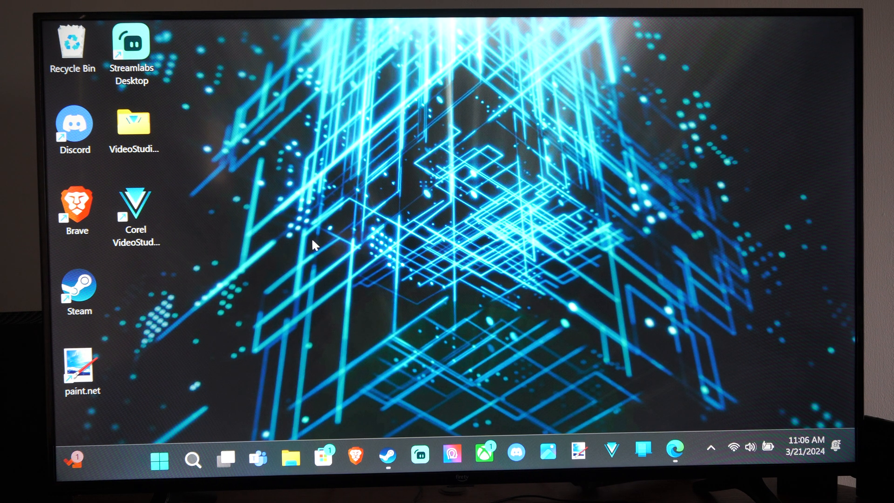
mouse_move(160, 460)
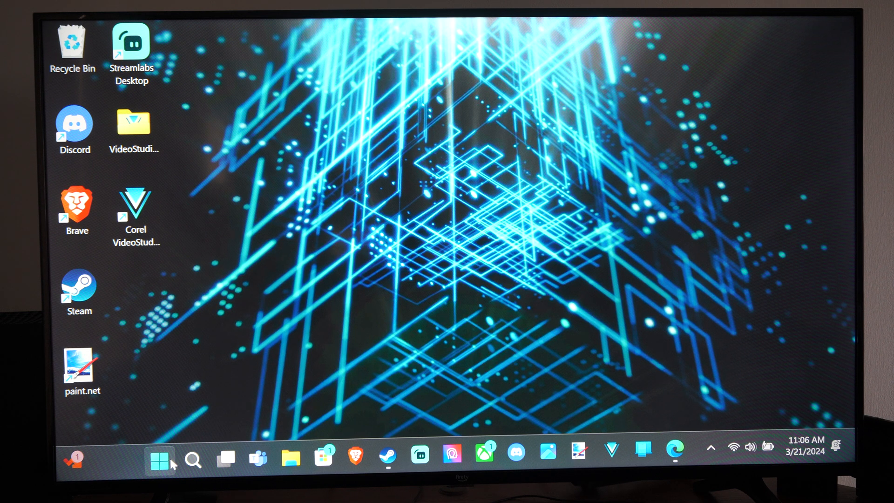
Navigate from Start to Settings > Apps > Default apps and reach the applications list.
click(159, 459)
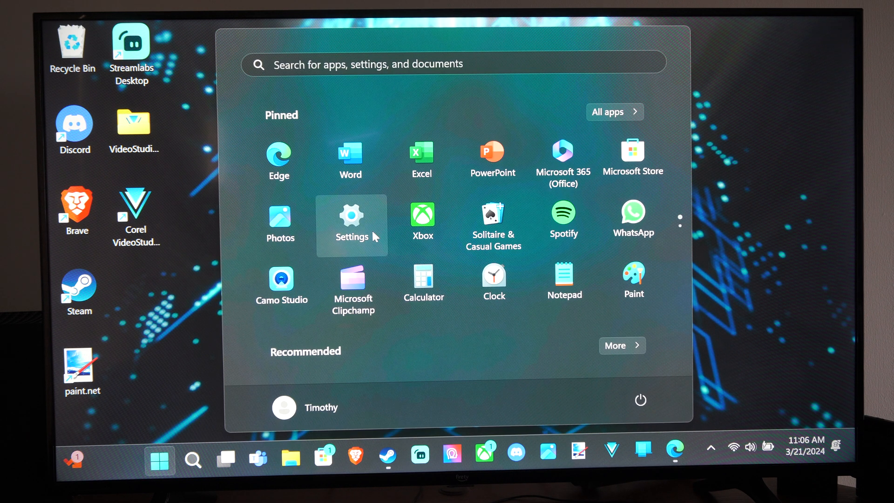
click(351, 216)
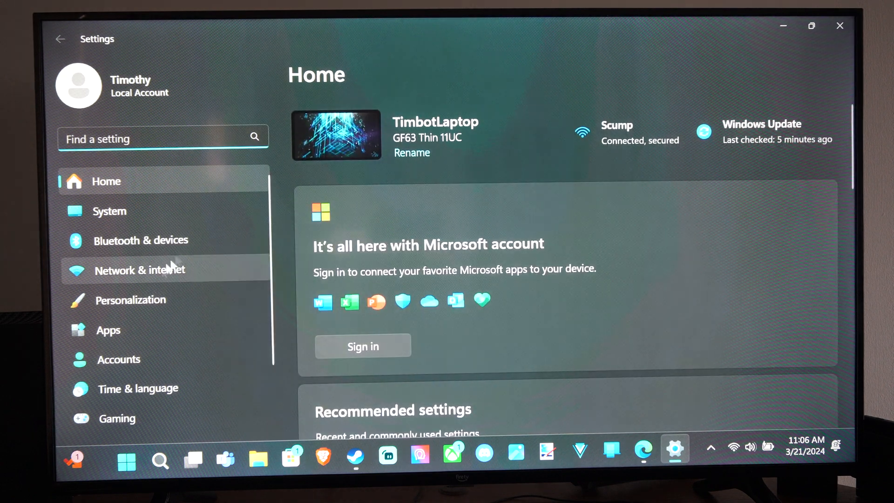
click(107, 330)
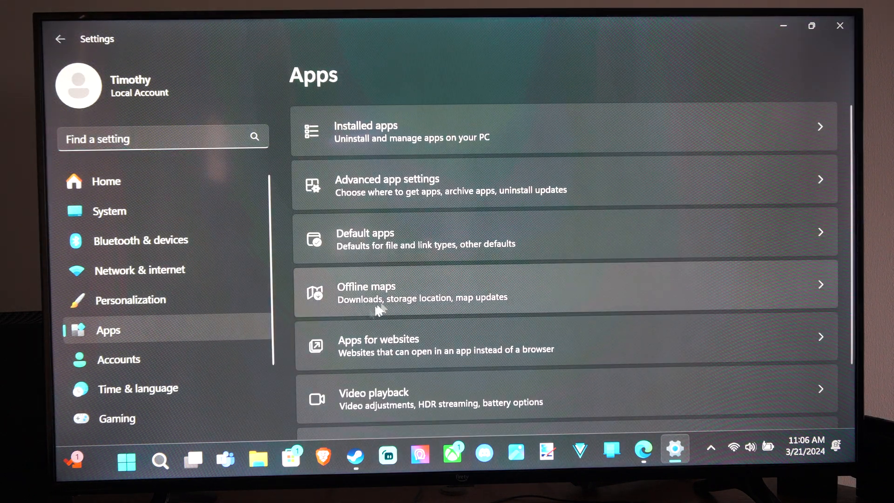
mouse_move(391, 255)
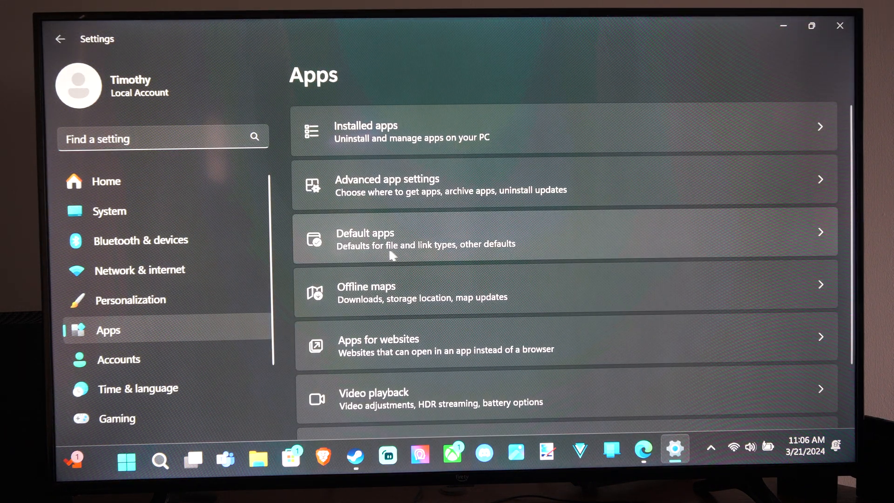
mouse_move(478, 254)
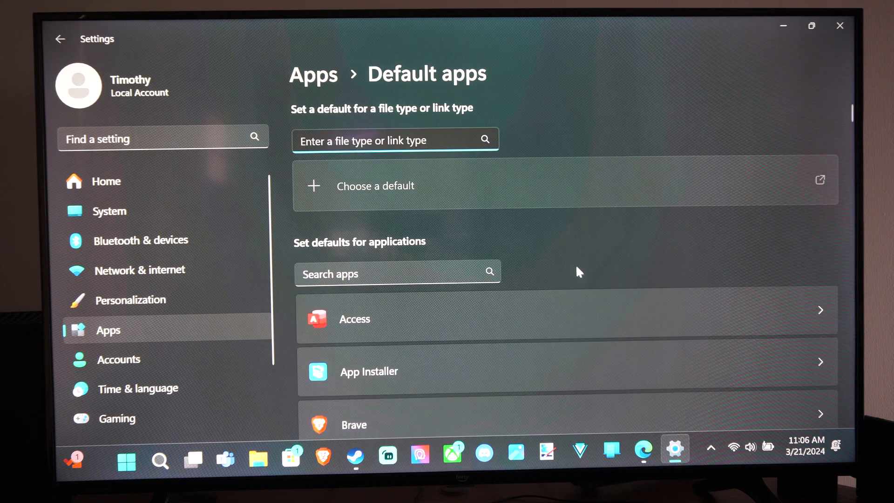
scroll(down, 3)
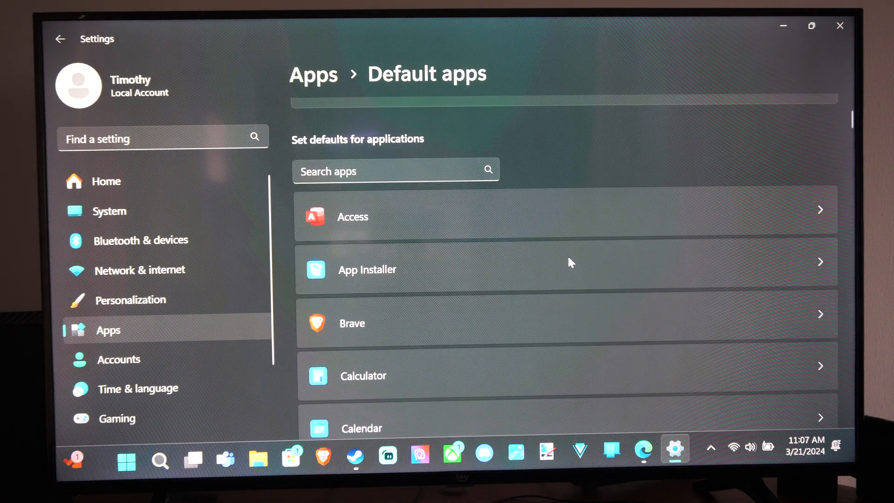
mouse_move(451, 336)
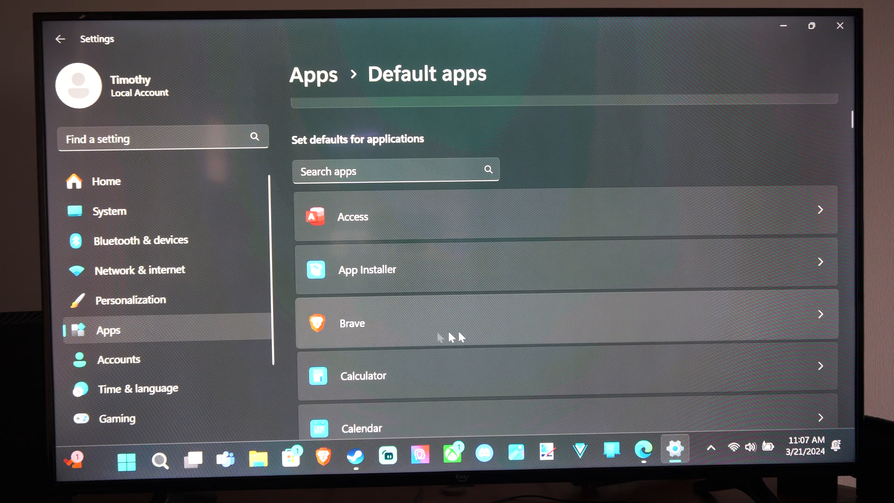
Select Brave and set it as the default browser, taking over .htm and .html.
click(392, 171)
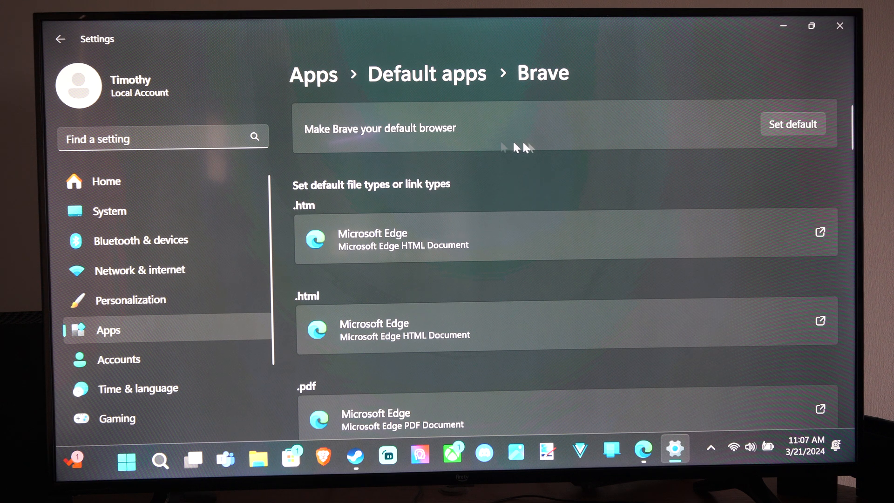
click(791, 124)
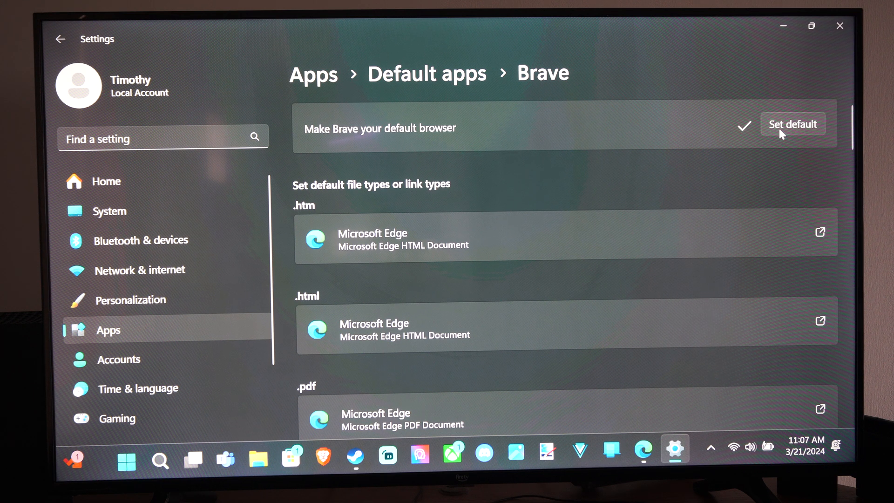
click(792, 124)
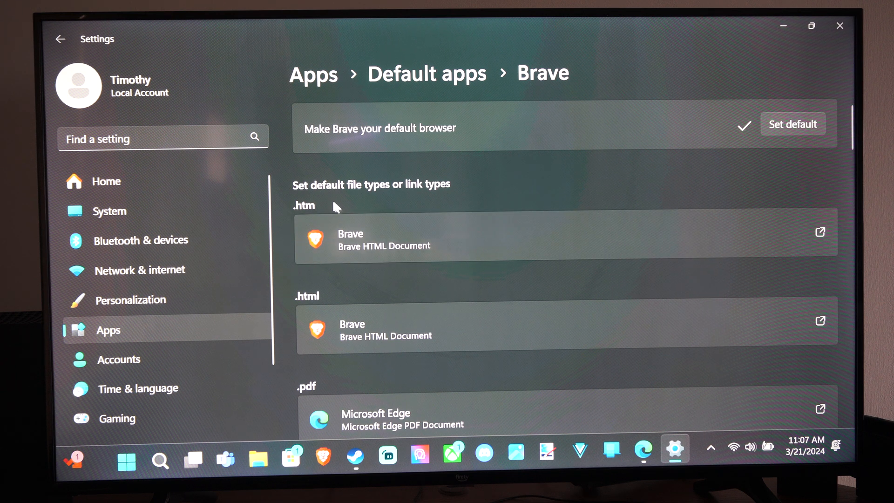
mouse_move(306, 217)
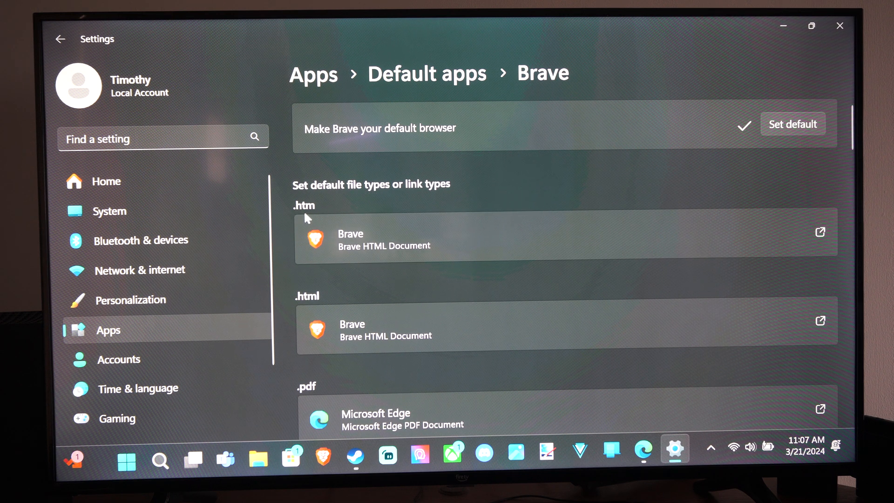
Reassign the .pdf file type from Microsoft Edge to Brave, then review the remaining link types.
scroll(down, 3)
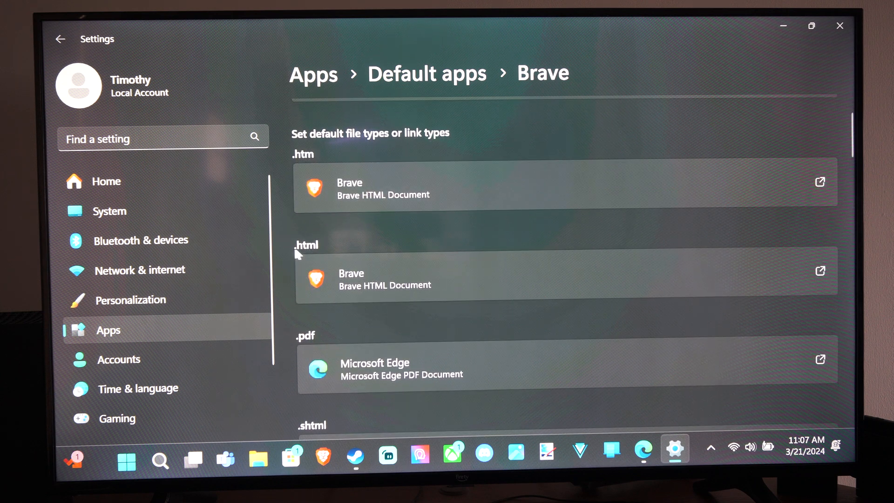
scroll(down, 3)
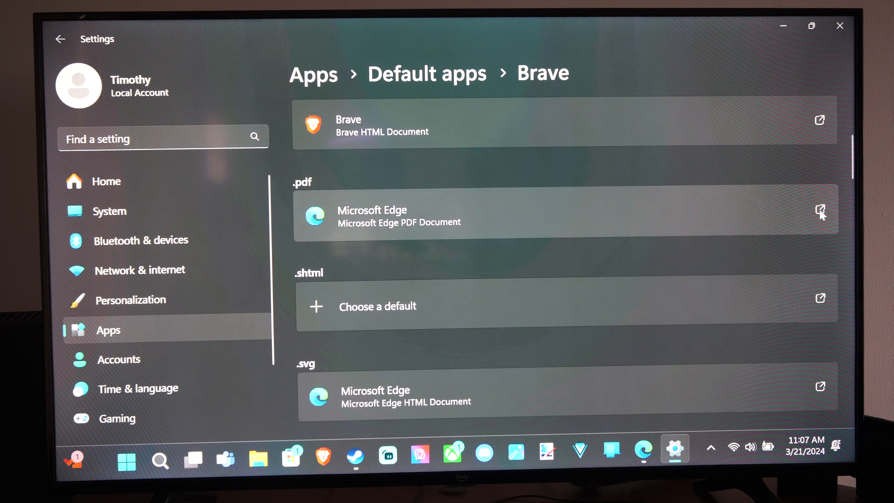
click(564, 215)
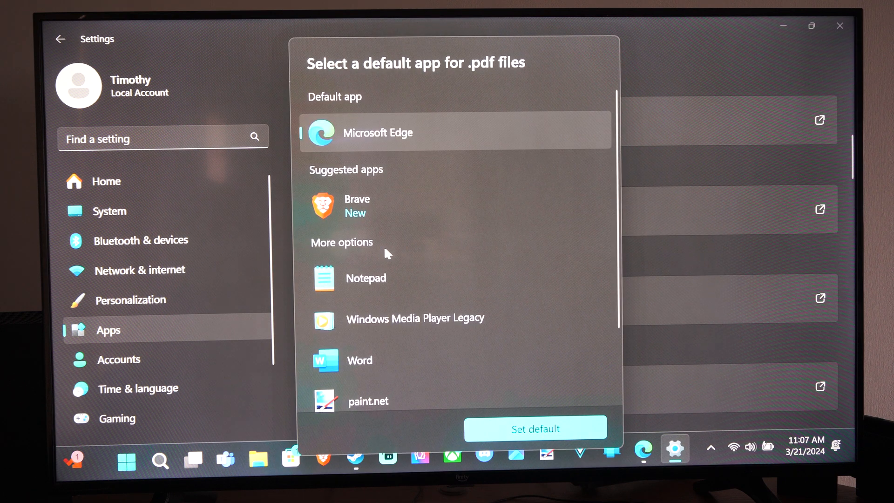
click(535, 428)
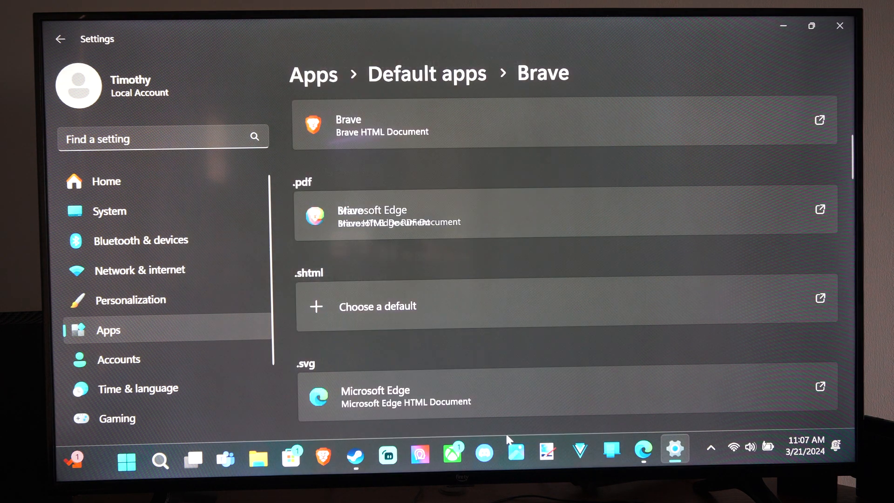
scroll(down, 3)
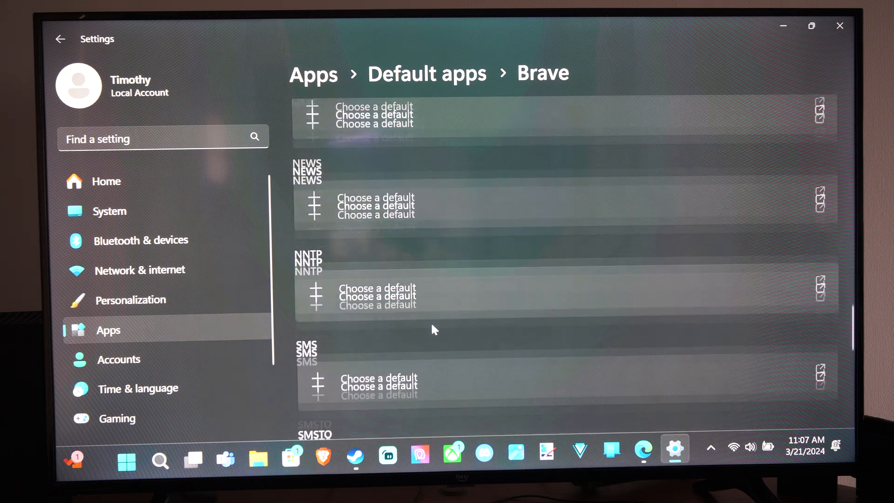
scroll(down, 3)
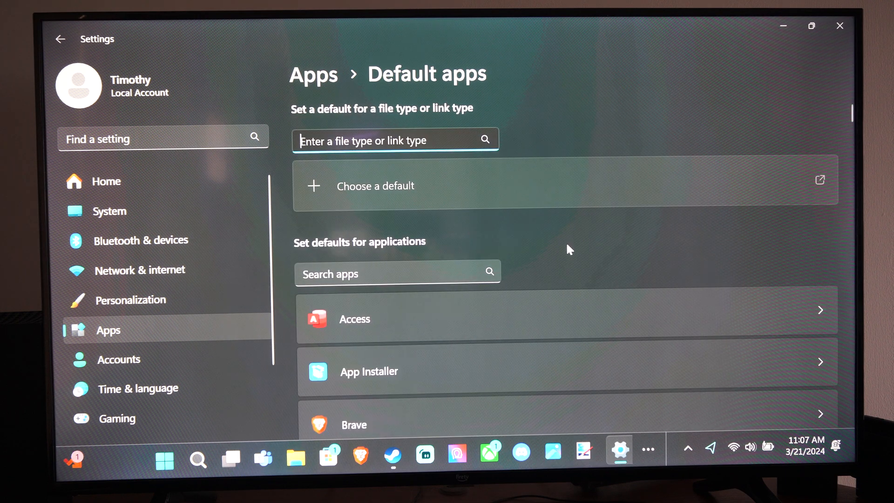
scroll(down, 3)
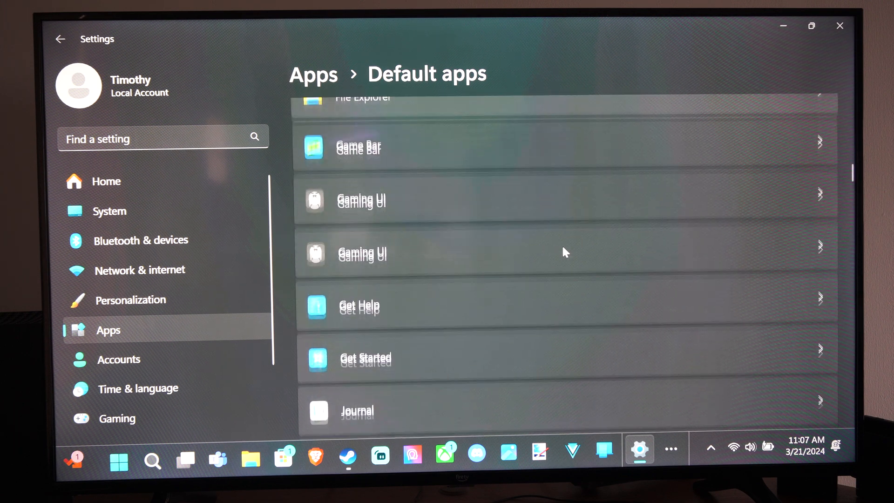
scroll(down, 3)
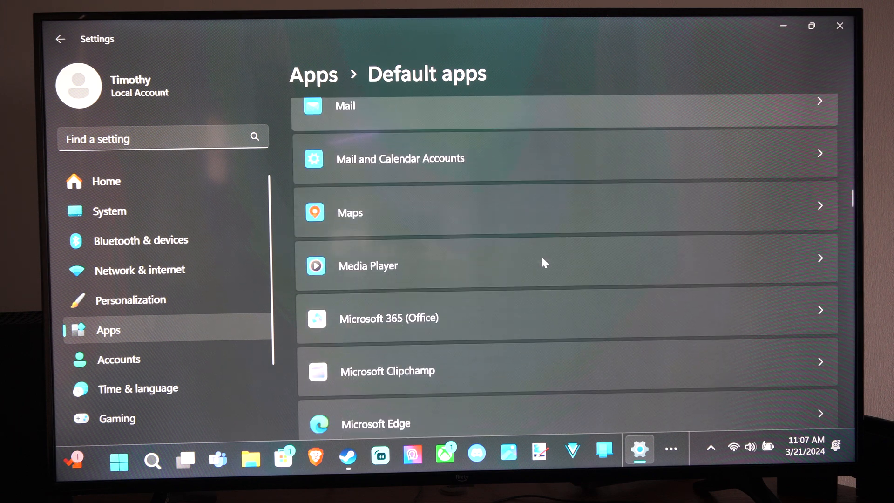